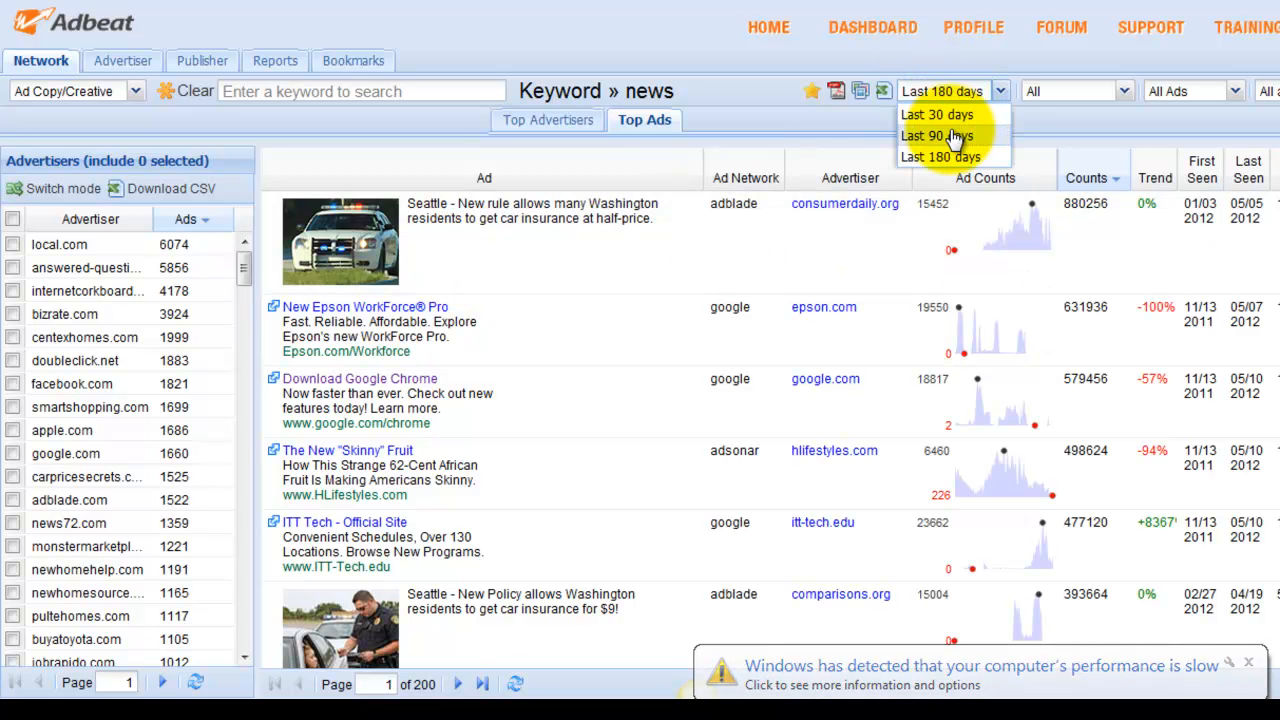
Step: Limit the 'news' keyword top ads to the last 90 days and review the results
click(936, 136)
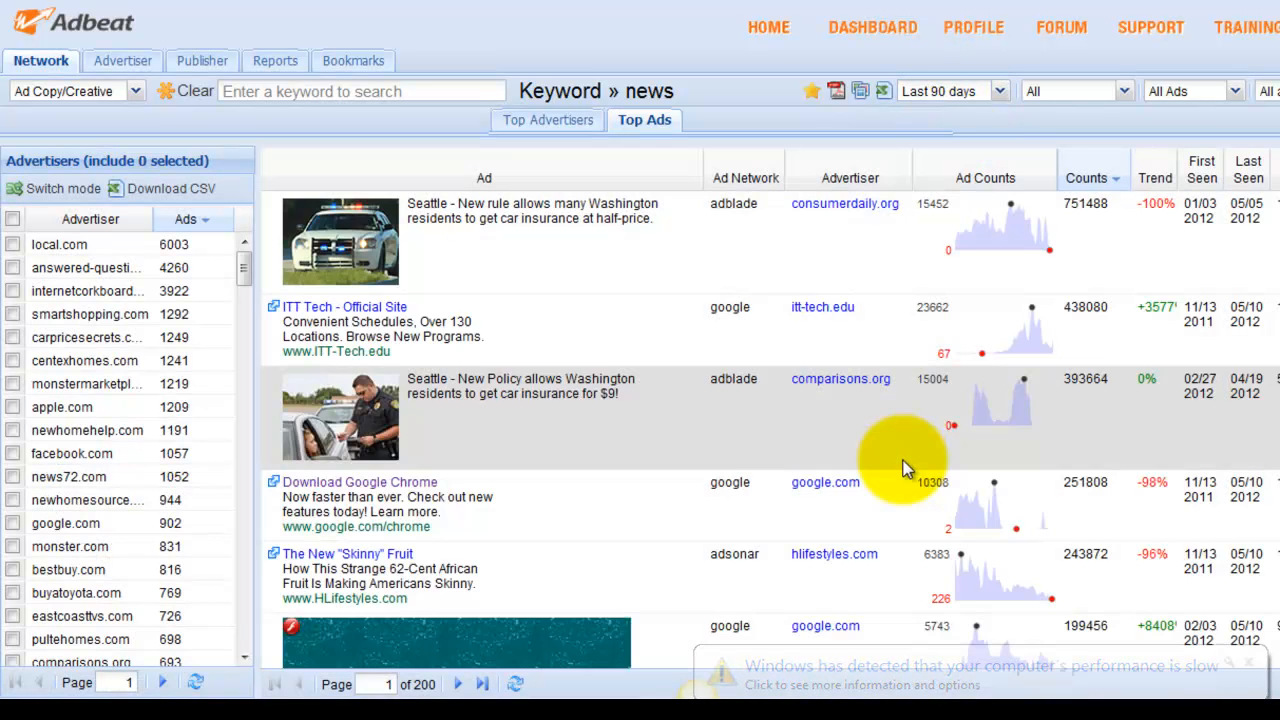
scroll(down, 3)
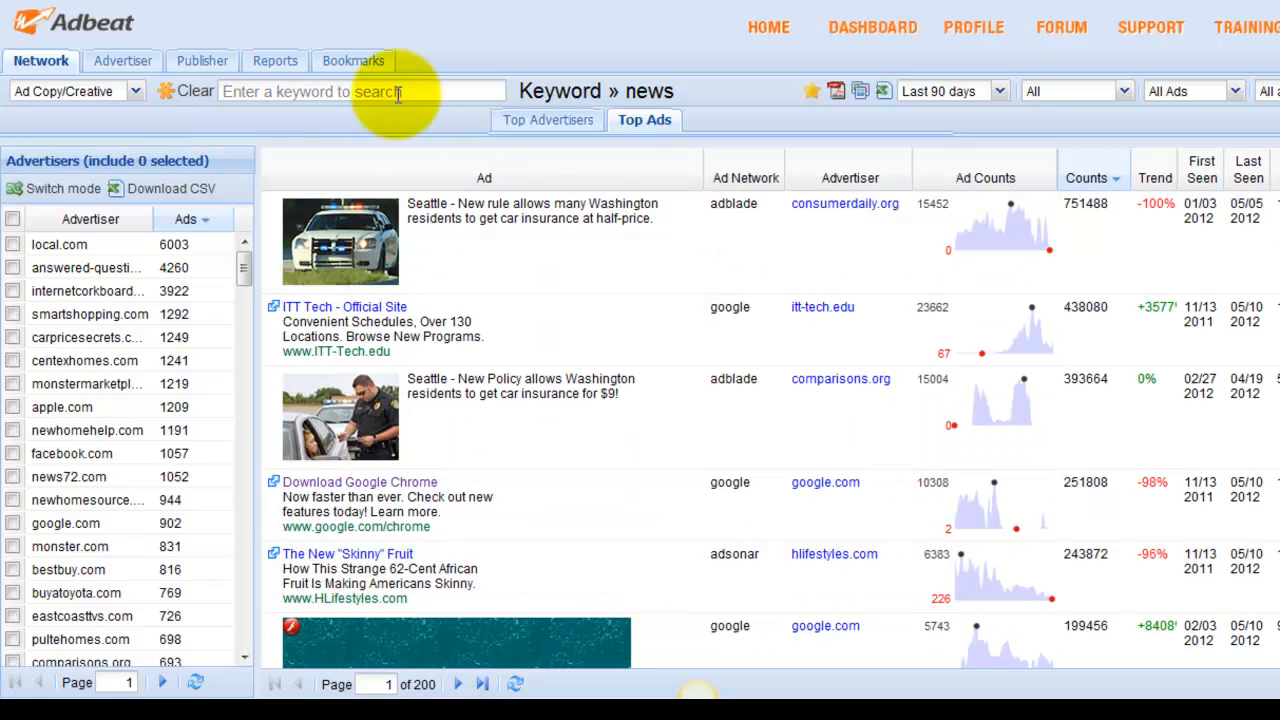
Step: Search the keyword 'valentines day' and review its top ads over the last 180 days
text(valentines day)
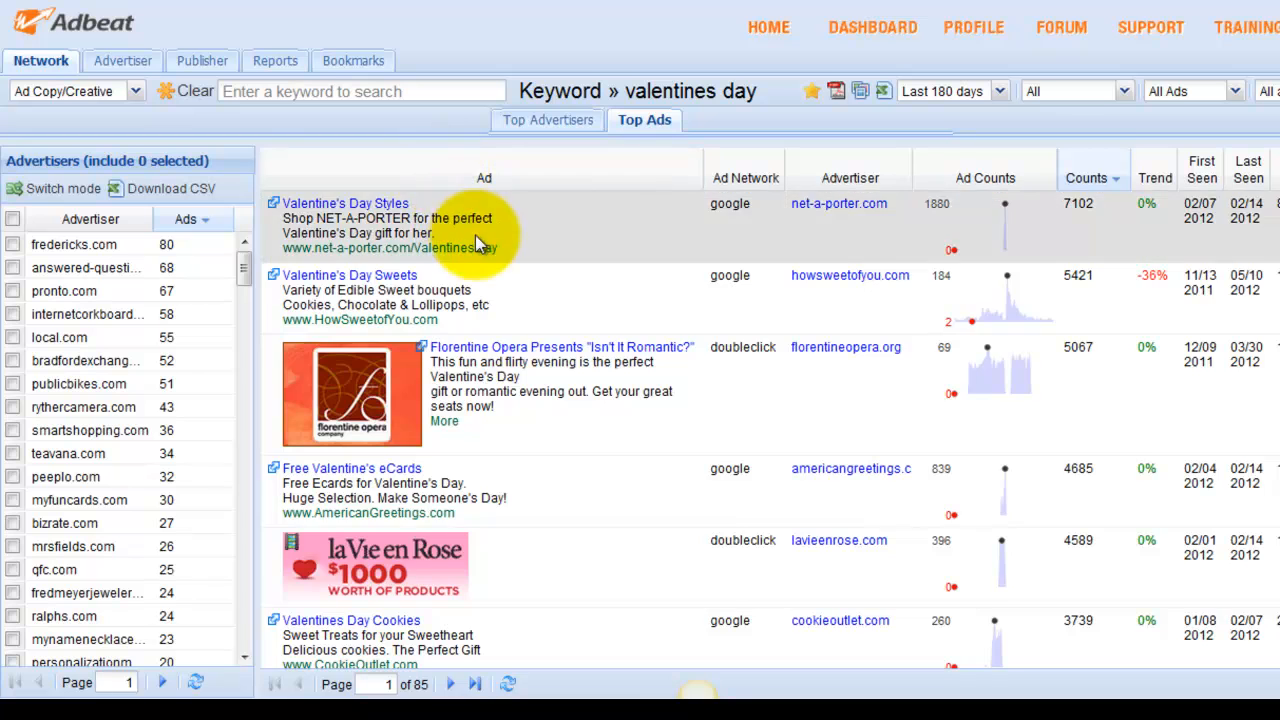
scroll(down, 3)
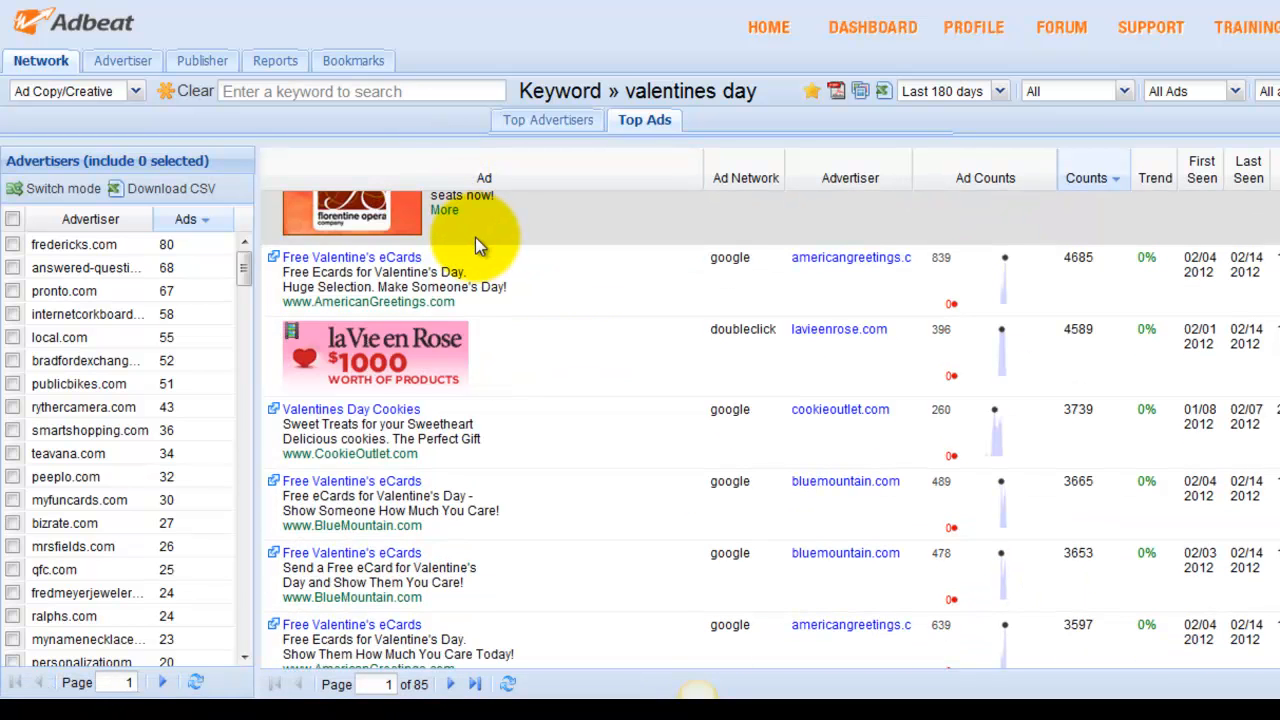